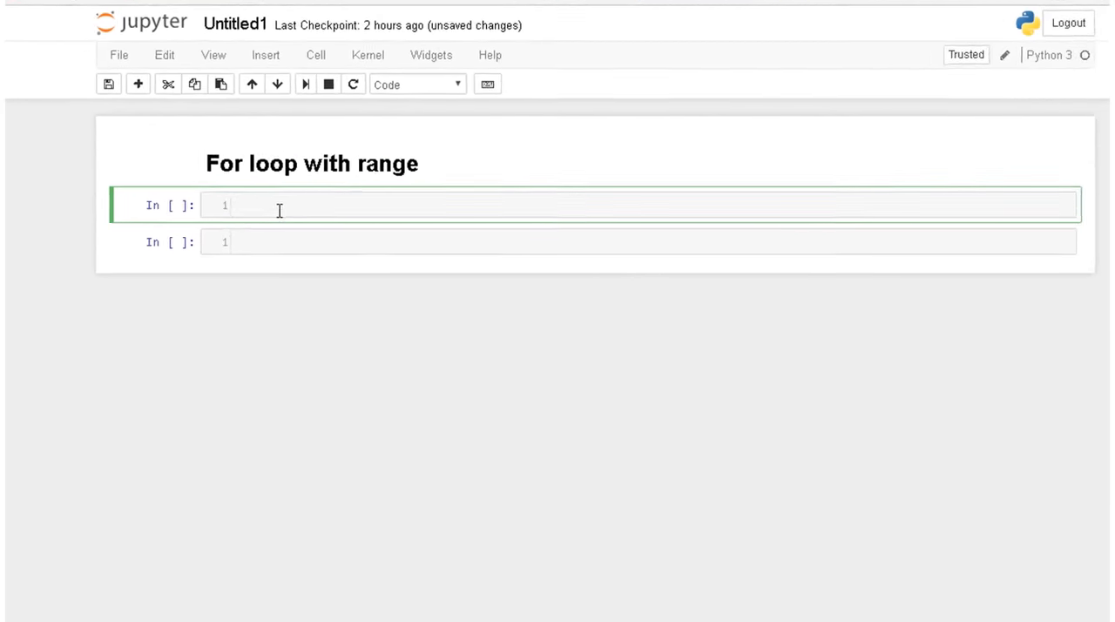
Step: Write a for loop over range(5) printing var, then change it to range(0,5)
{"action": "type", "text": "for var in"}
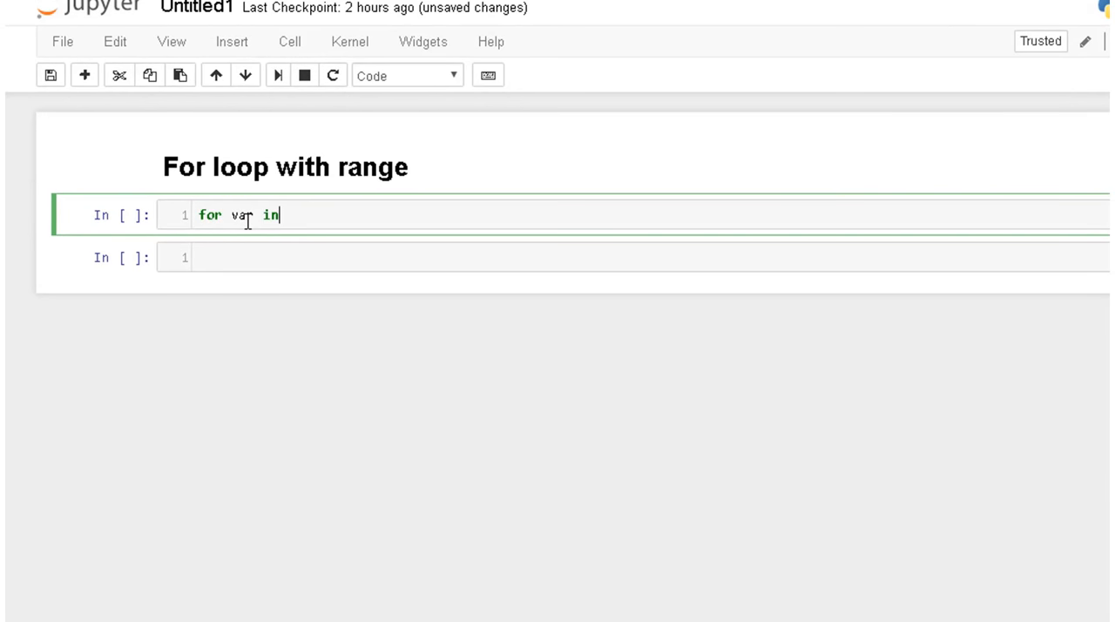
{"action": "type", "text": "rang"}
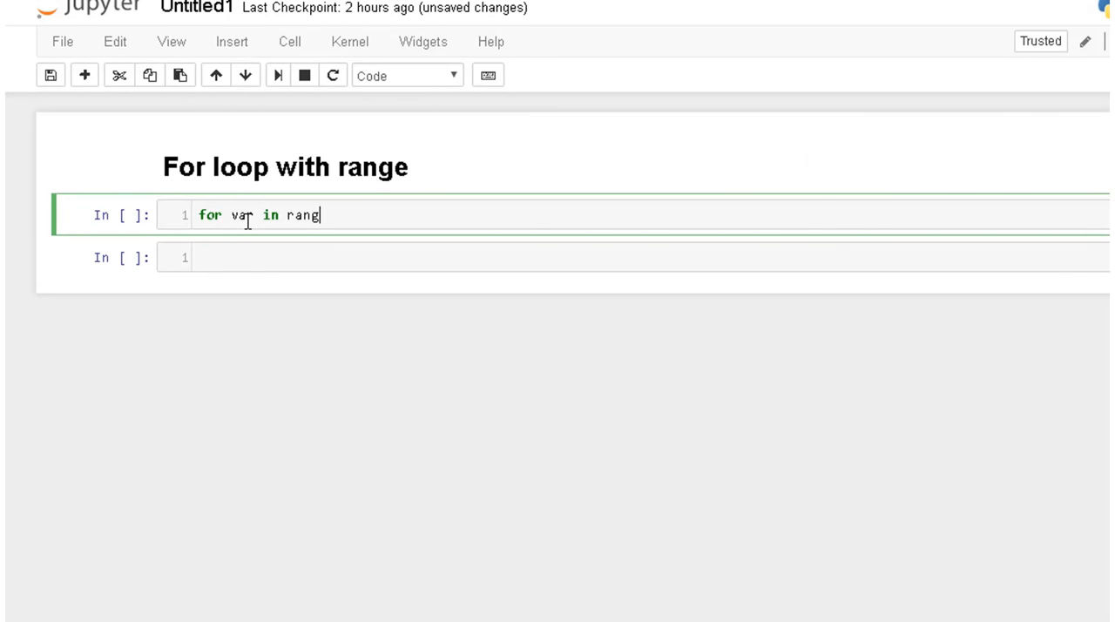
{"action": "type", "text": "e()"}
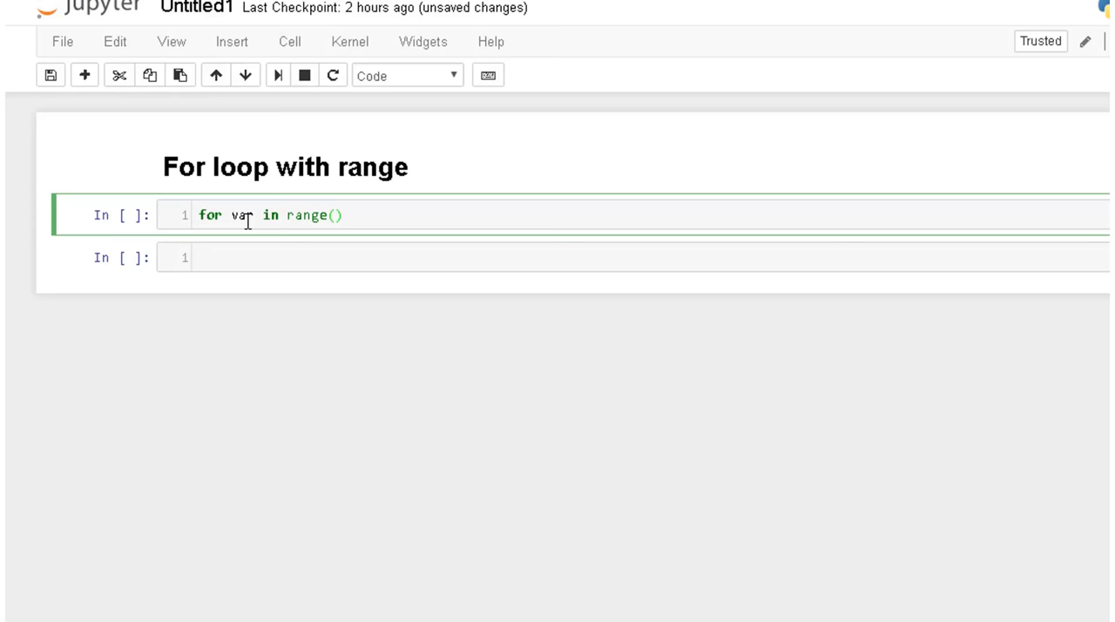
{"action": "type", "text": "5"}
{"action": "type", "text": "print (var)"}
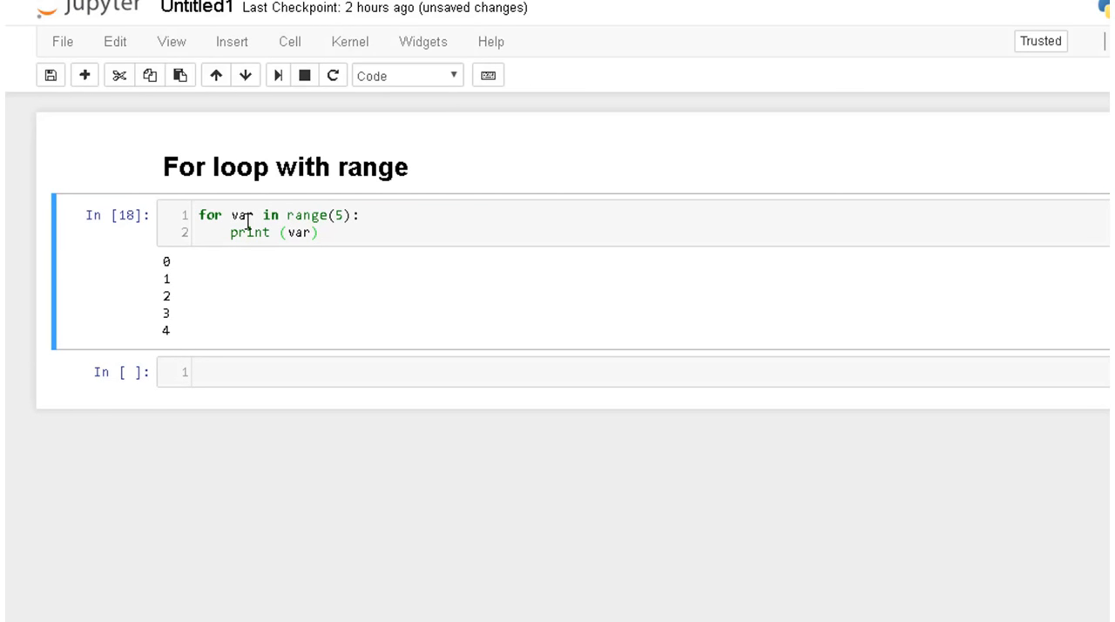
{"action": "left_click", "coordinate": [336, 215]}
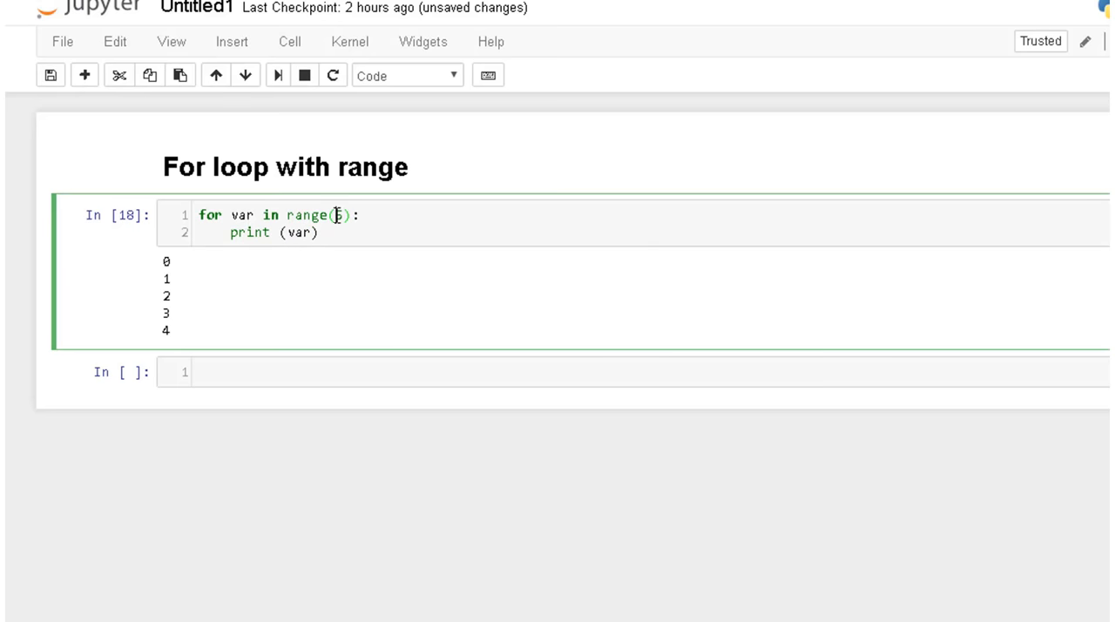
{"action": "type", "text": "0,"}
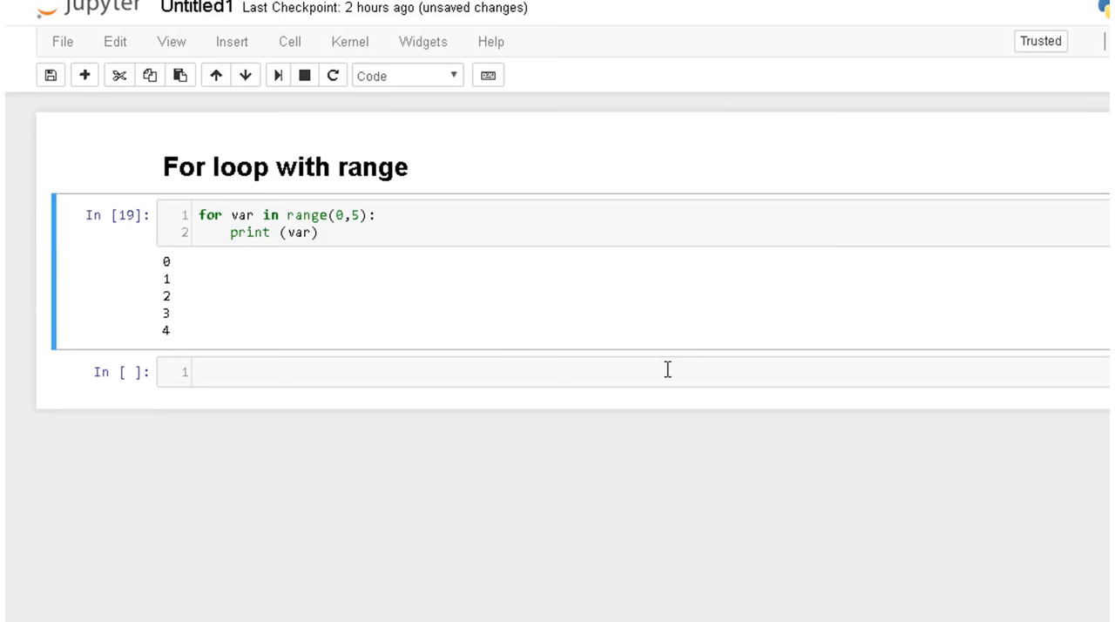
Step: Change the range start from 0 to 2 and add a step of 3 after the end value
{"action": "left_click", "coordinate": [342, 215]}
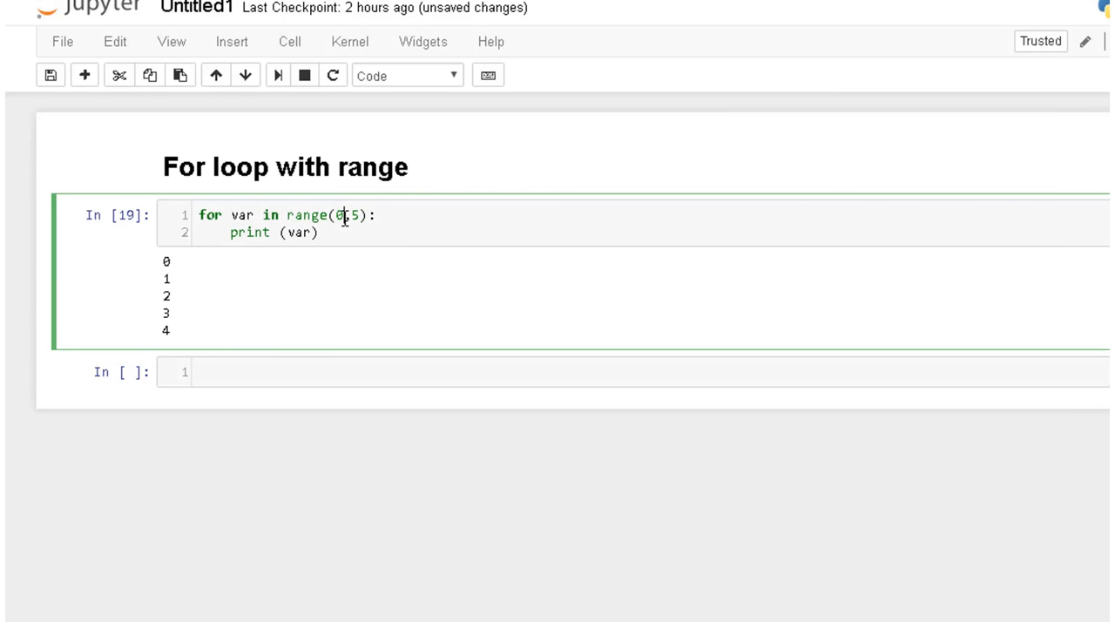
{"action": "type", "text": "2,100"}
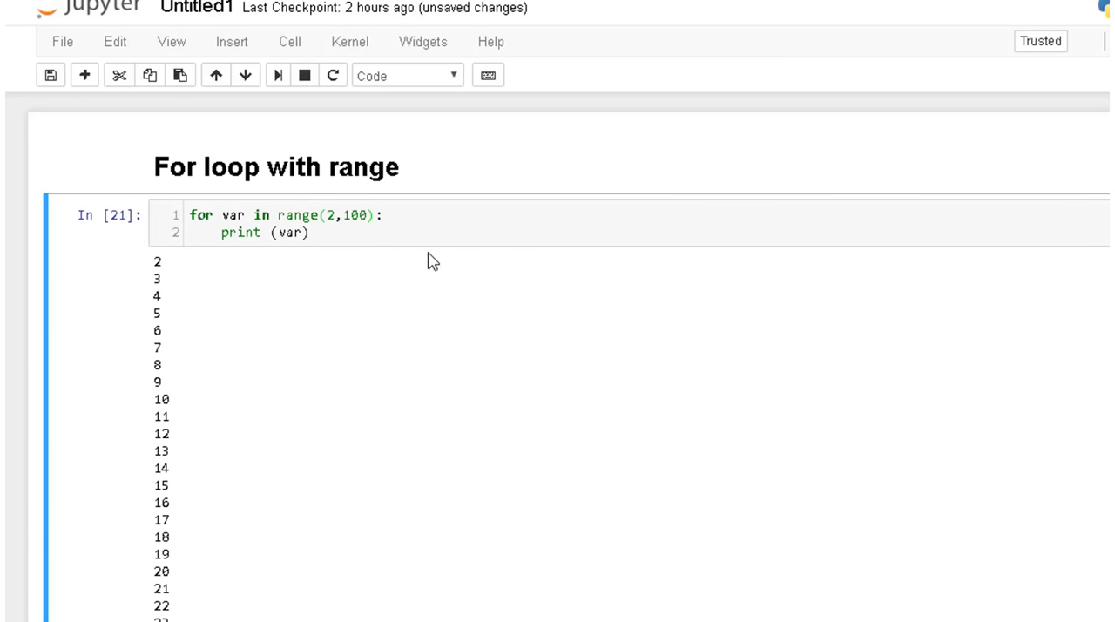
{"action": "left_click", "coordinate": [370, 215]}
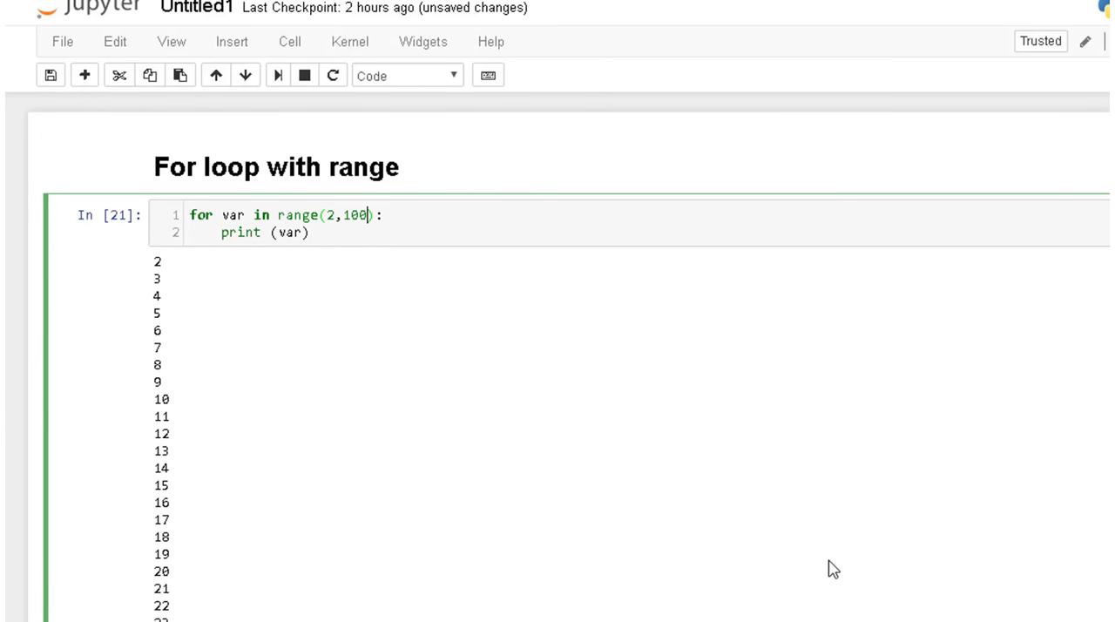
{"action": "type", "text": ","}
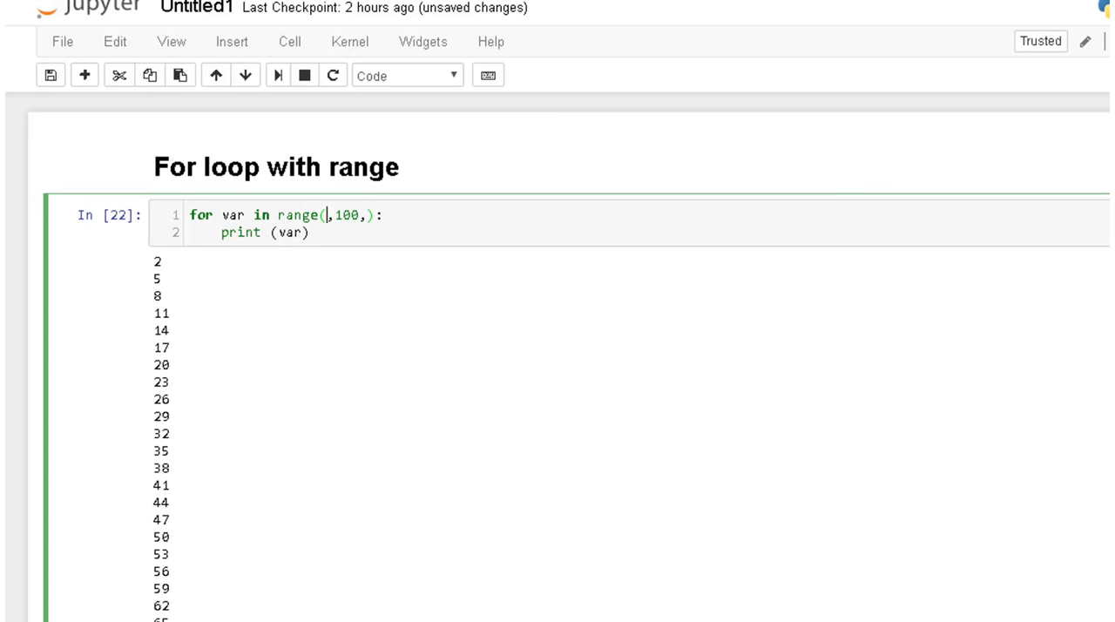
Step: Set the range arguments to 100, 50 and -10 so the loop counts down
{"action": "type", "text": "100"}
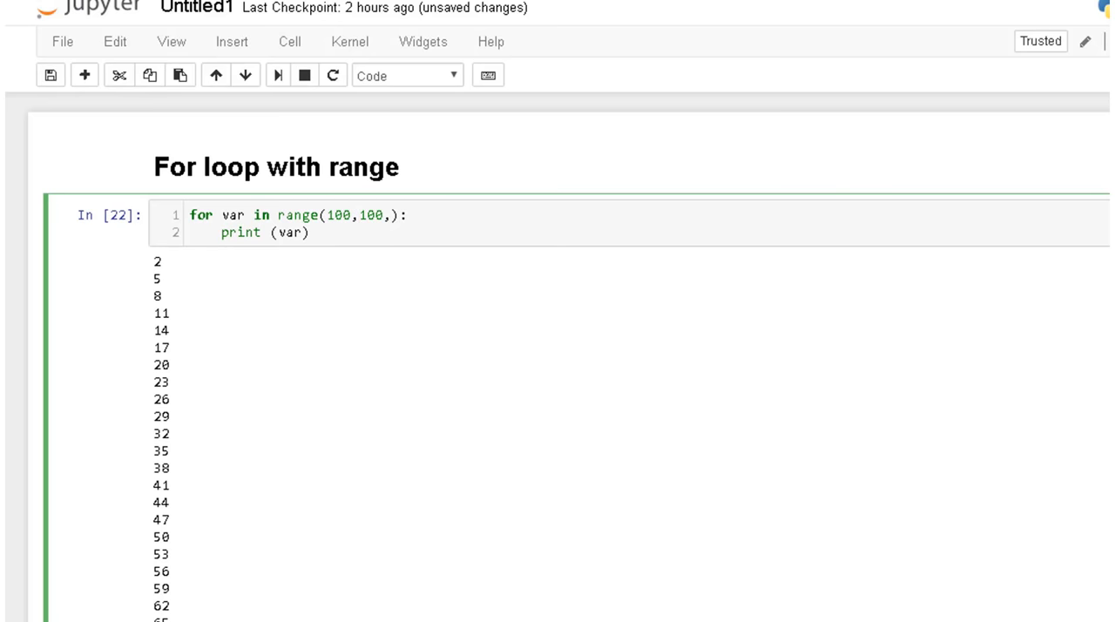
{"action": "type", "text": "50"}
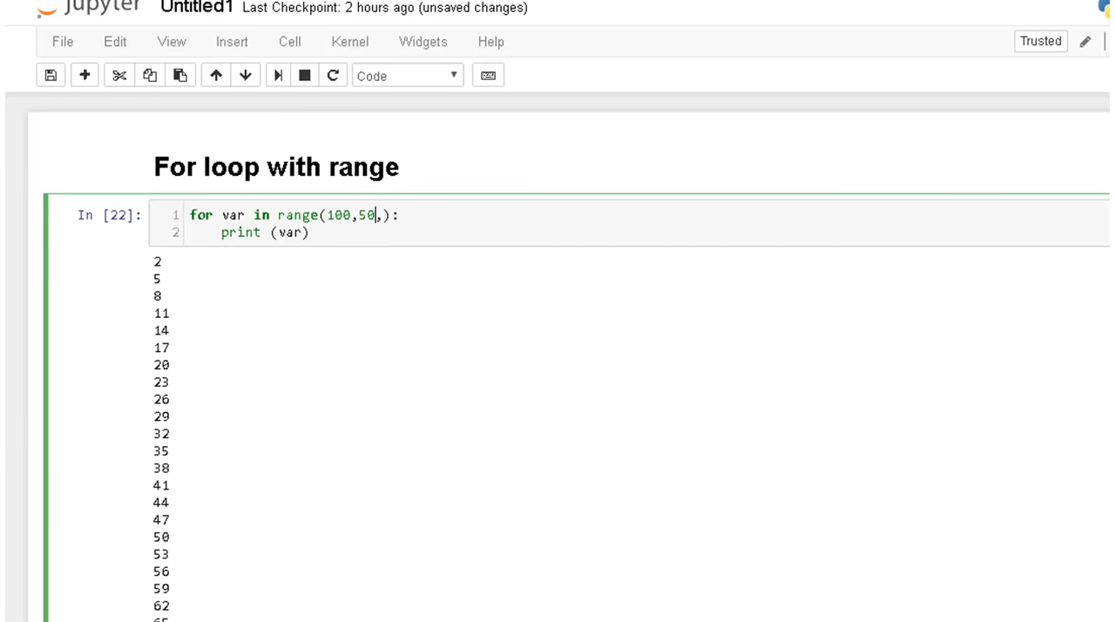
{"action": "type", "text": "-10"}
{"action": "type", "text": "var"}
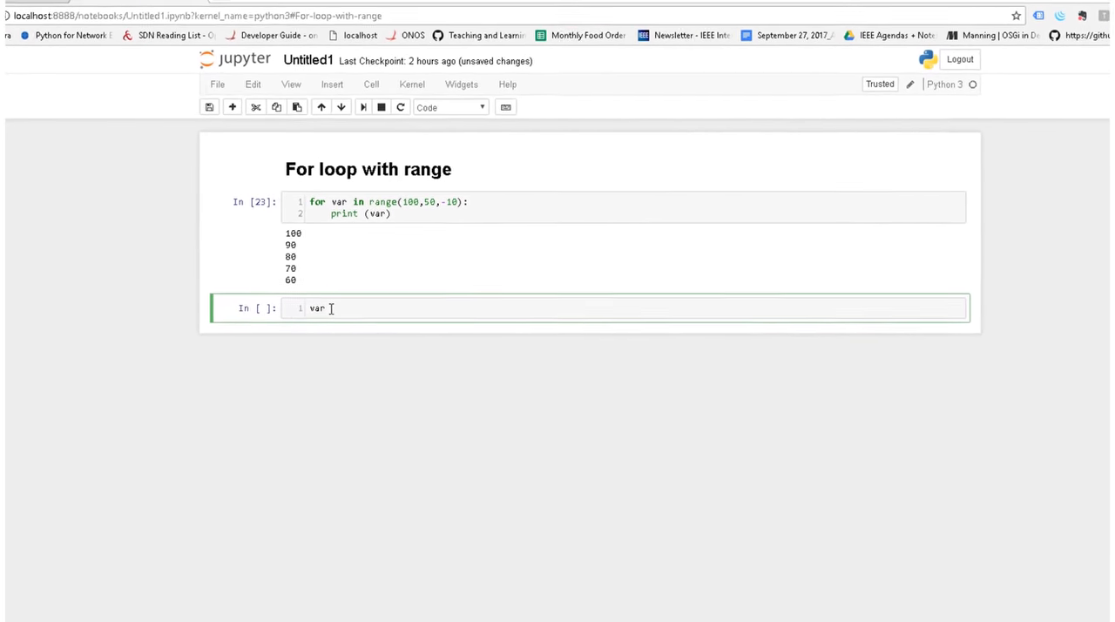
Step: Set var = 'hello' and loop over its letters printing each letter, leaving an empty cell below
{"action": "type", "text": "='helo'"}
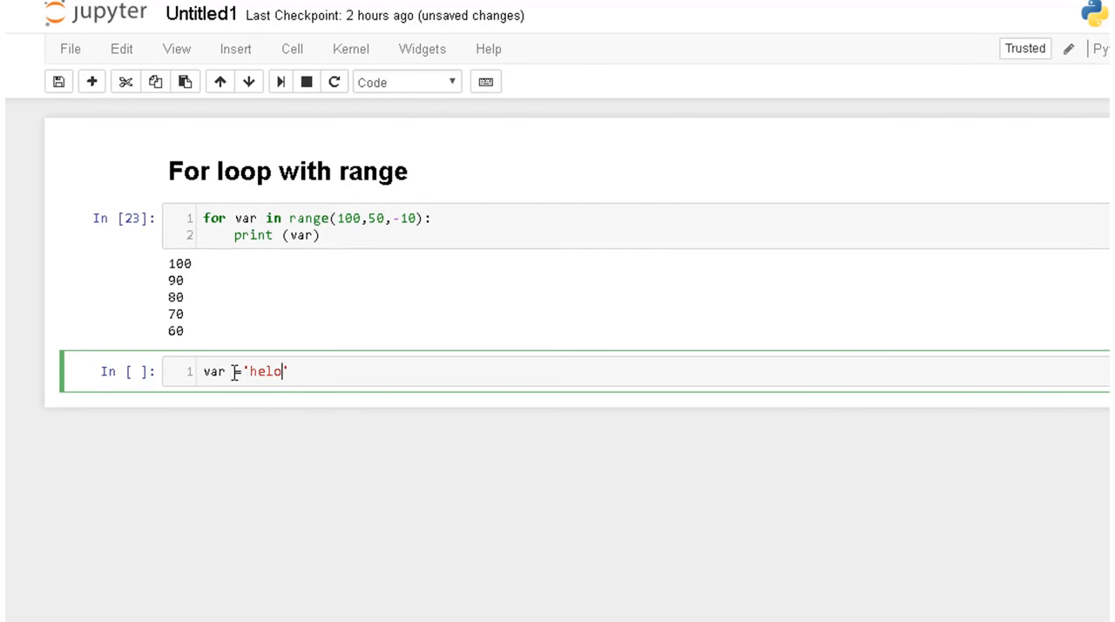
{"action": "type", "text": "l"}
{"action": "type", "text": "for"}
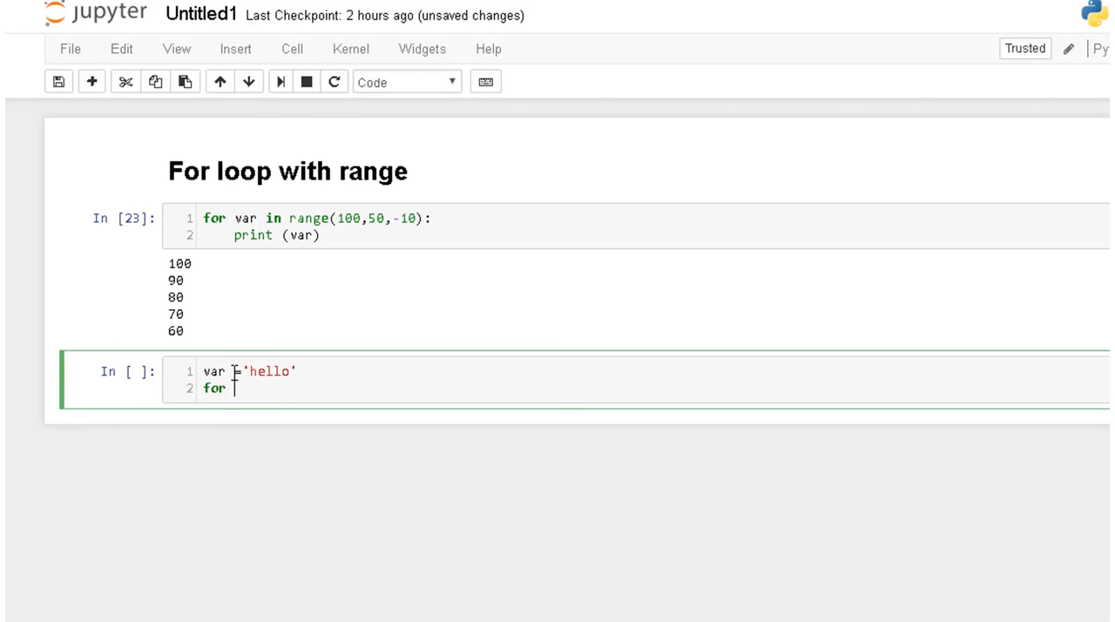
{"action": "type", "text": "letter in var"}
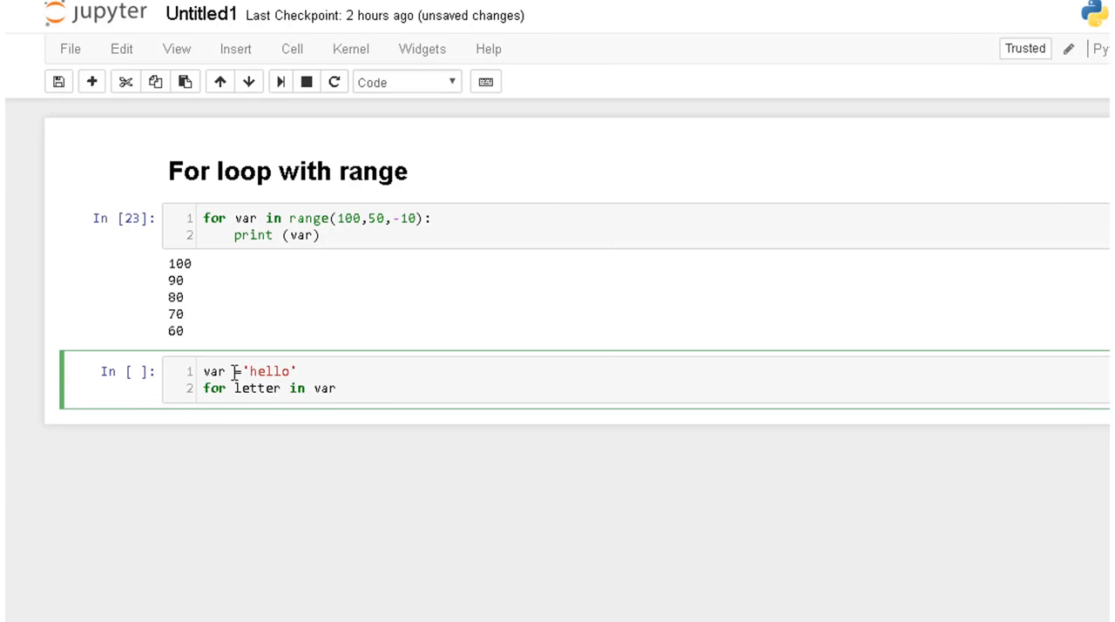
{"action": "type", "text": ":"}
{"action": "type", "text": "print"}
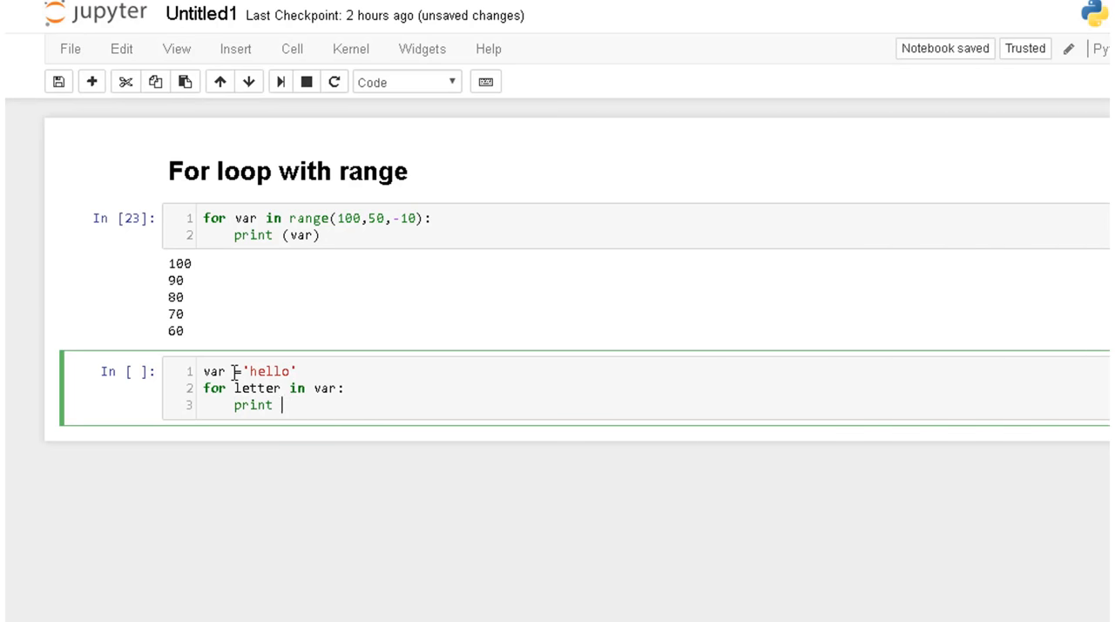
{"action": "type", "text": "(letter"}
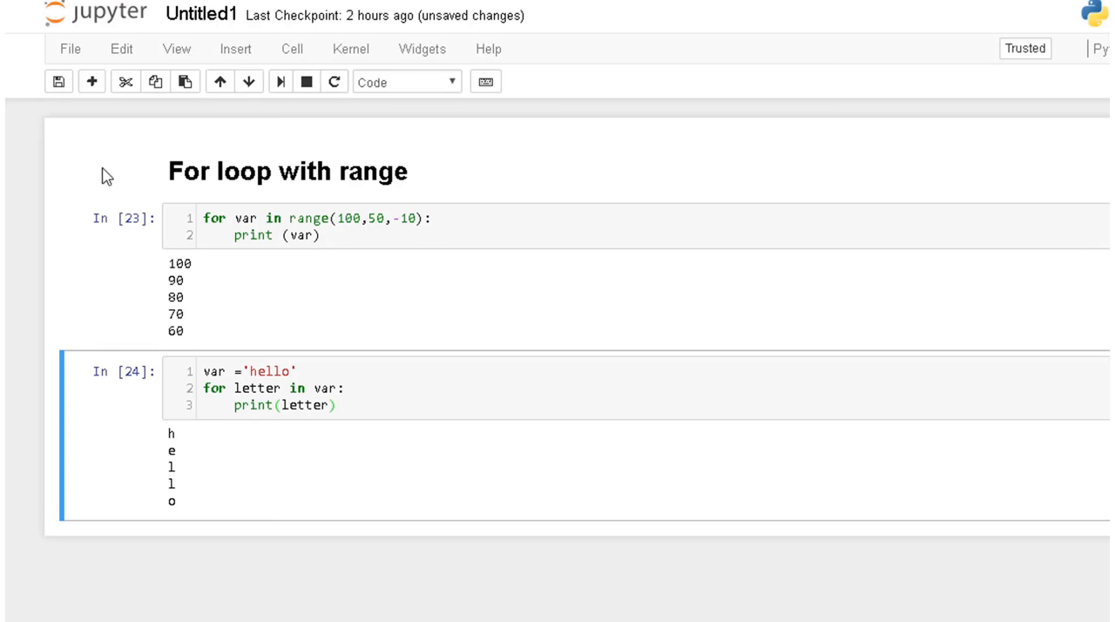
{"action": "left_click", "coordinate": [125, 81]}
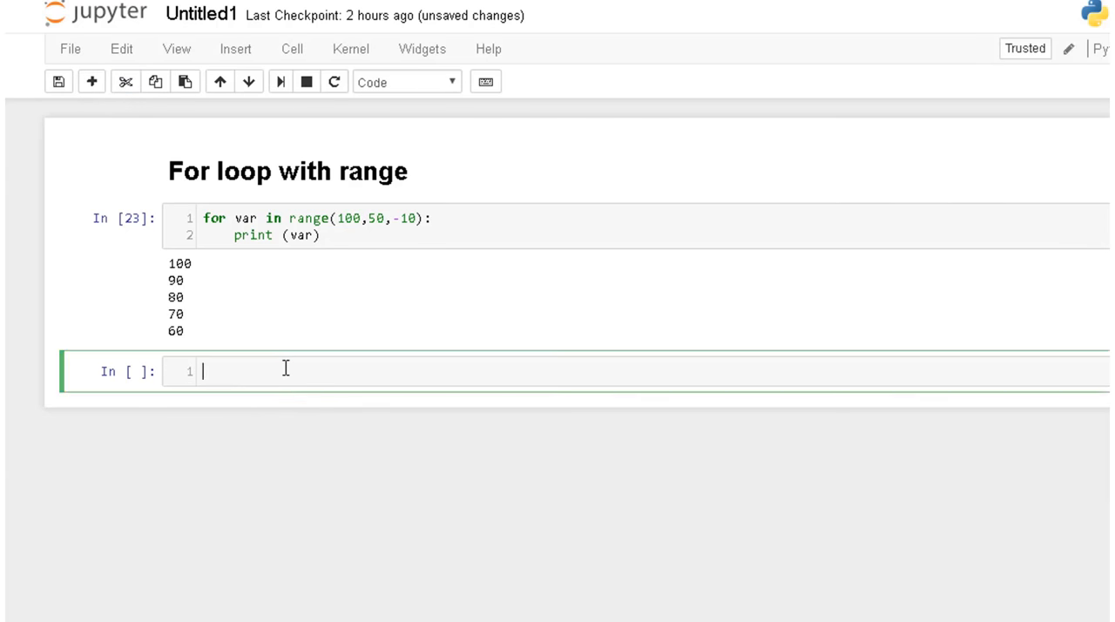
Step: Define var as the mixed list ['hello', 1, 'world', 2], fixing the misplaced ,2
{"action": "type", "text": "var"}
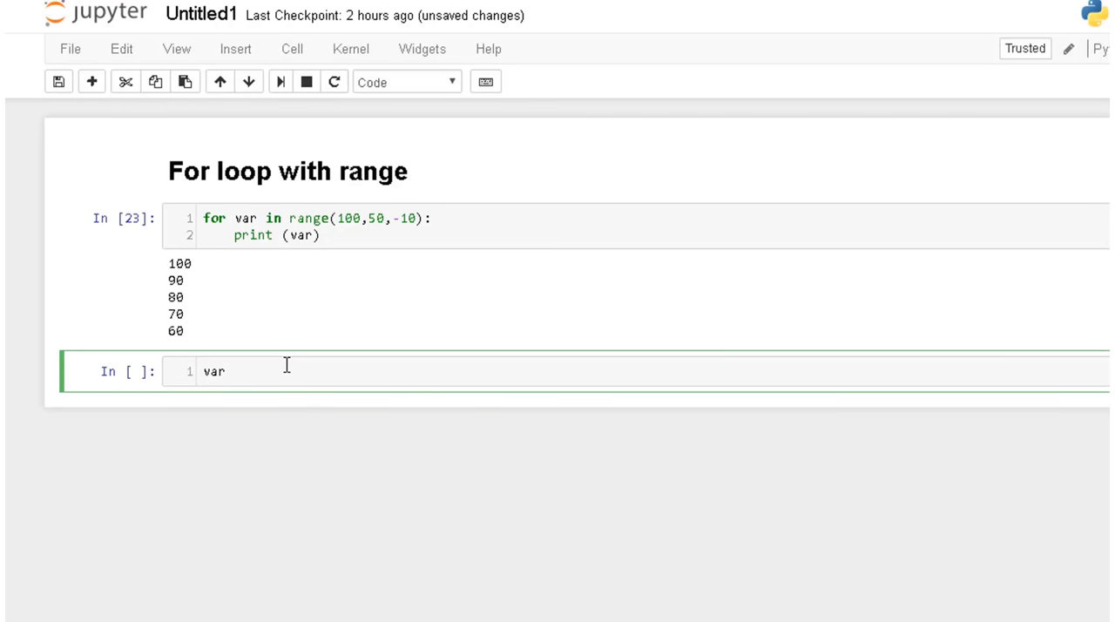
{"action": "type", "text": "="}
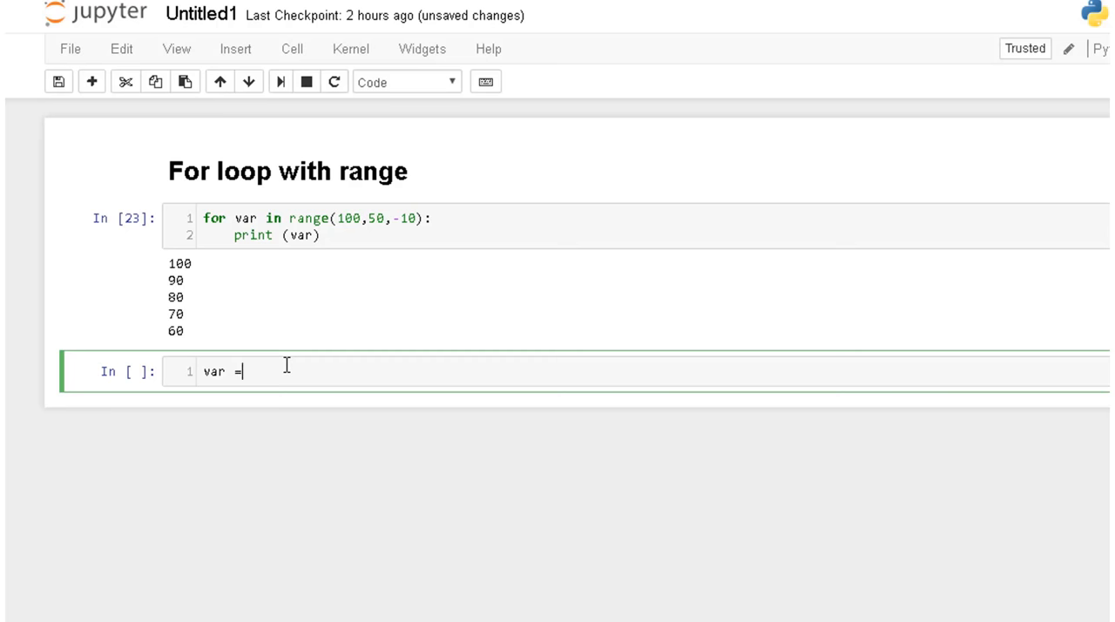
{"action": "type", "text": "[]"}
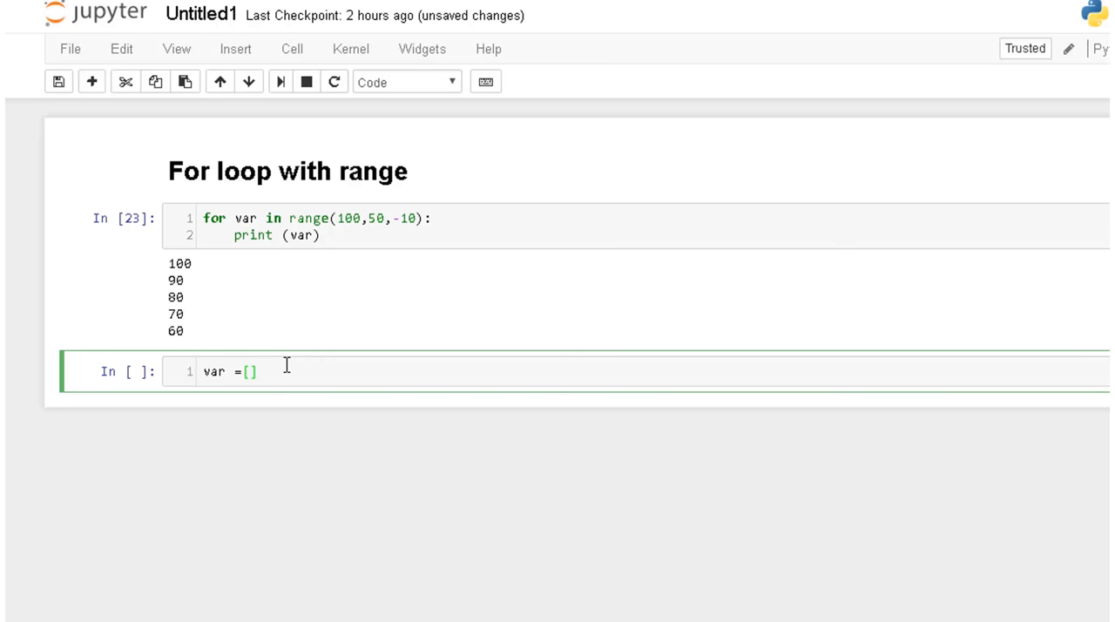
{"action": "type", "text": "'"}
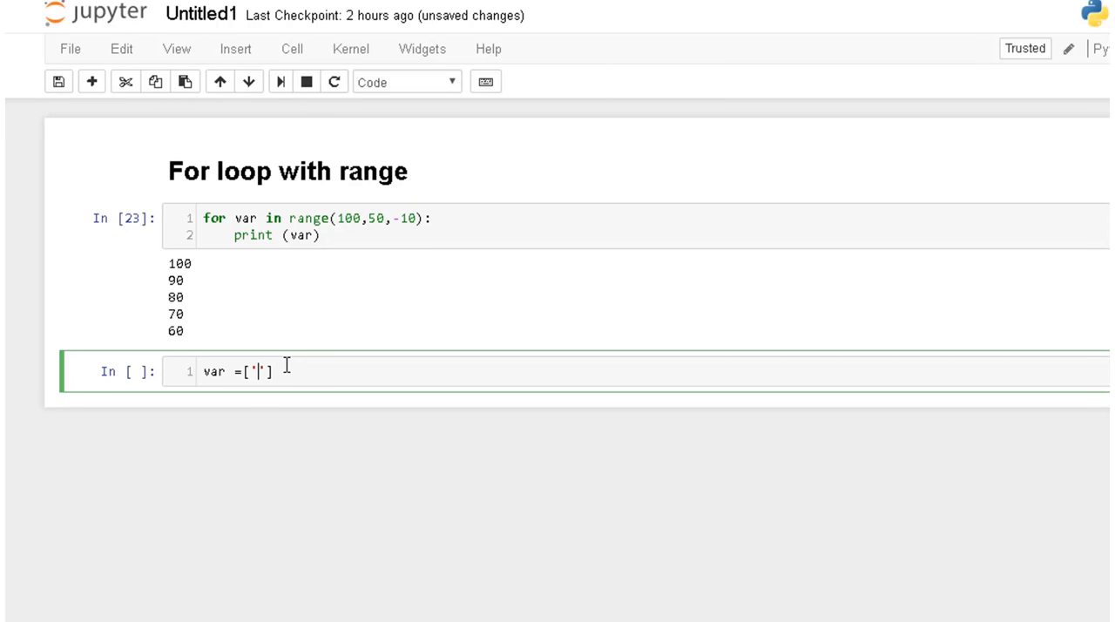
{"action": "type", "text": "hello"}
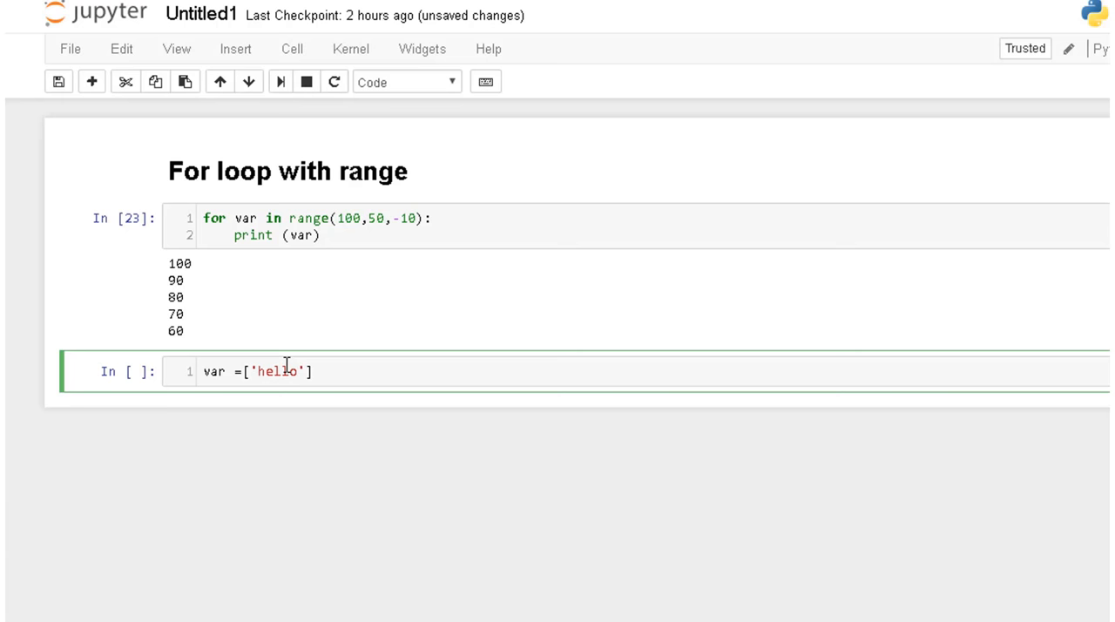
{"action": "type", "text": ","}
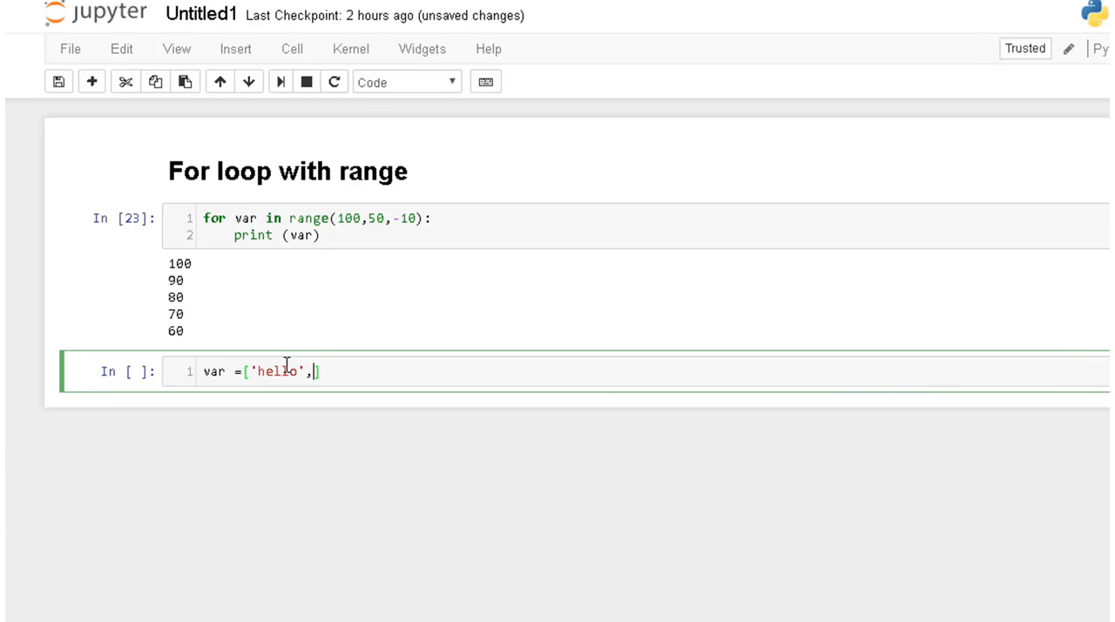
{"action": "type", "text": "1,"}
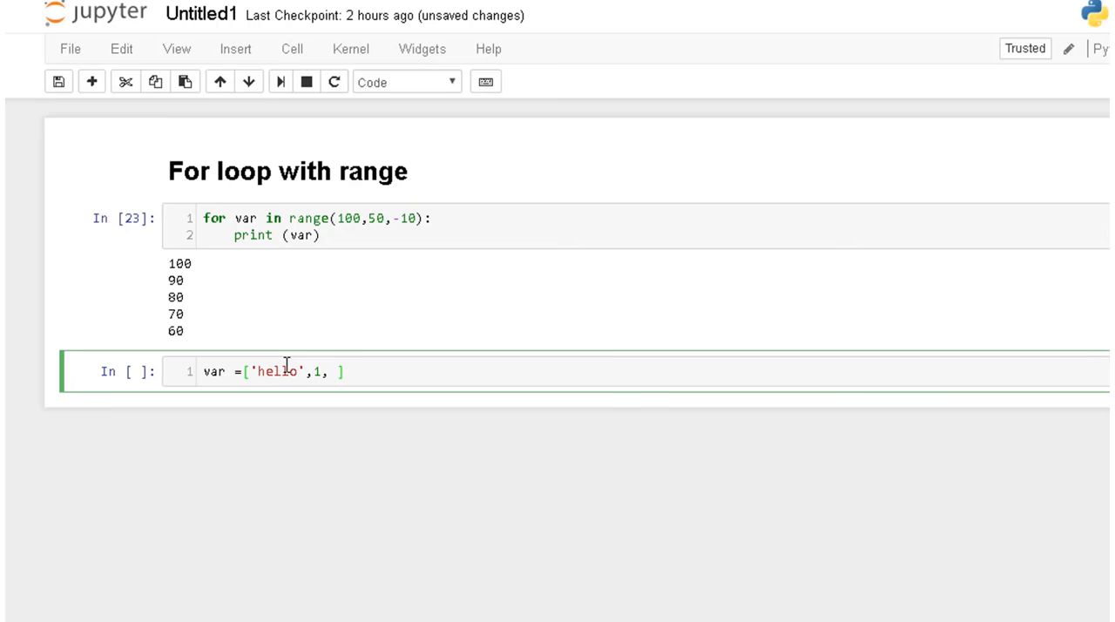
{"action": "type", "text": "''"}
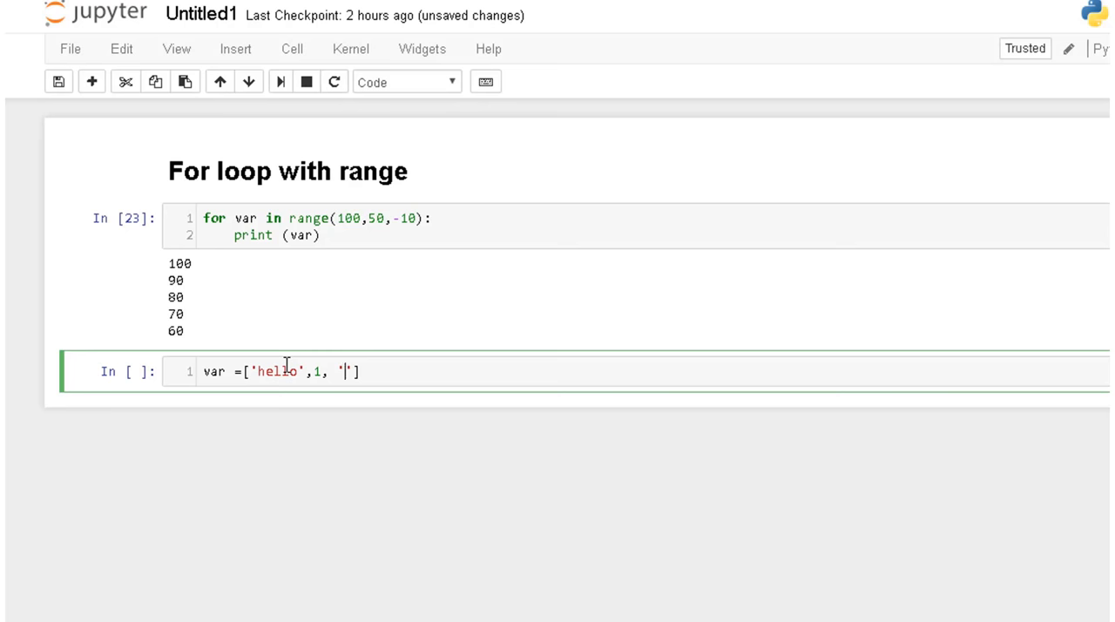
{"action": "type", "text": "world"}
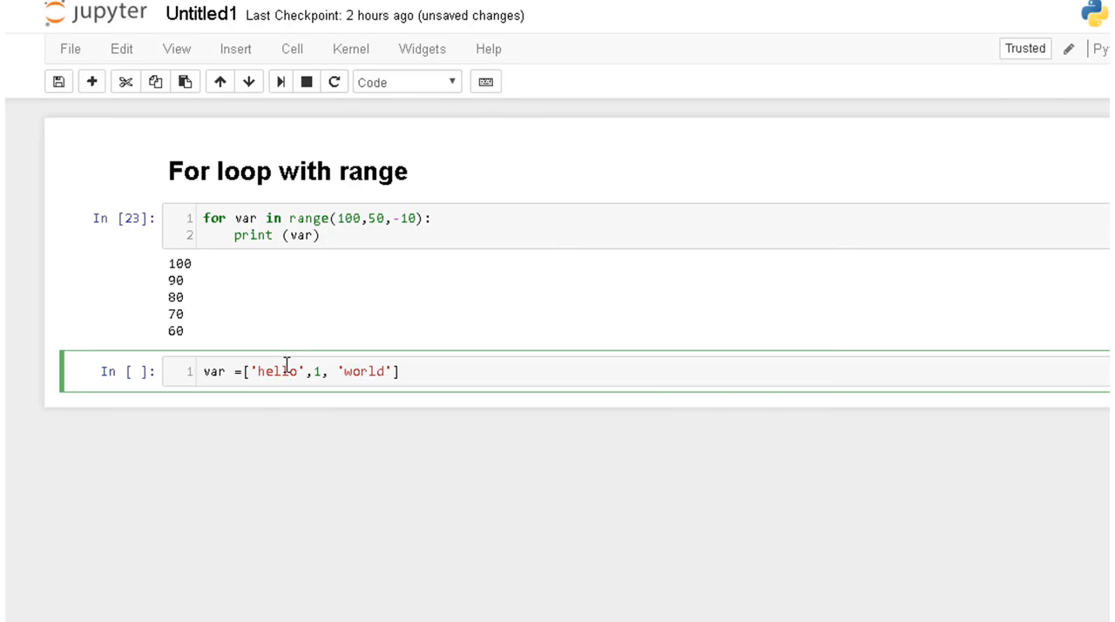
{"action": "type", "text": ",2"}
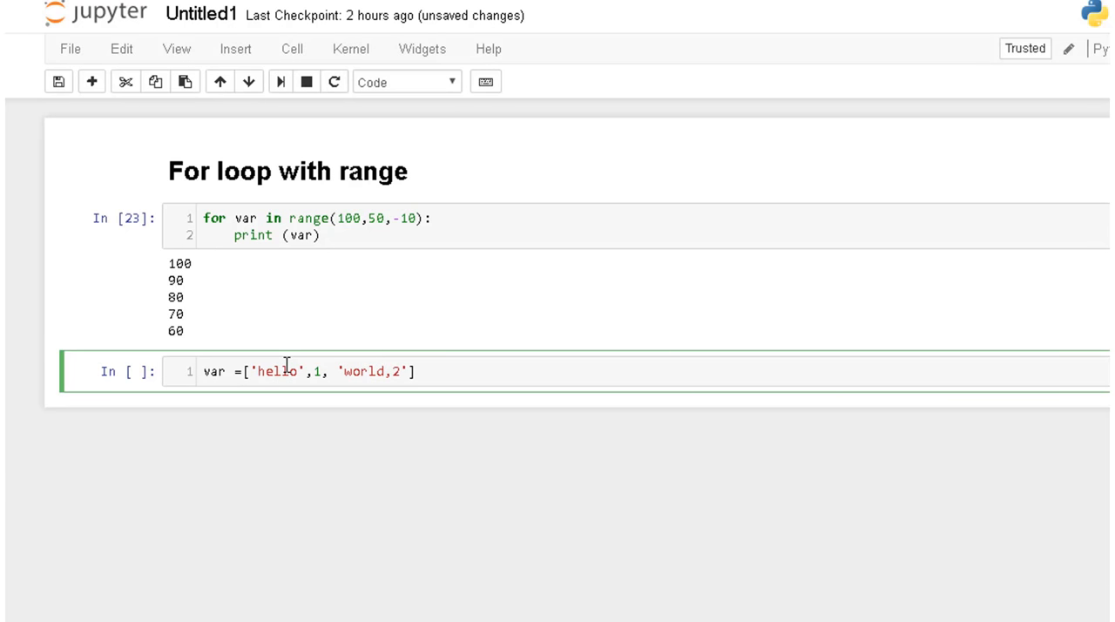
{"action": "key", "text": "Backspace"}
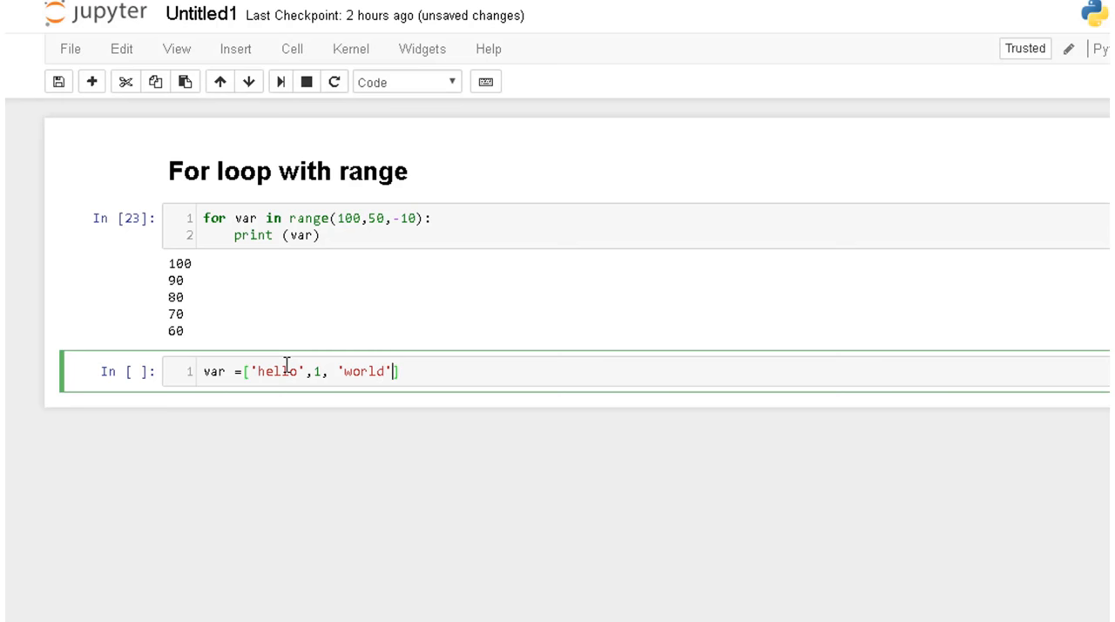
{"action": "type", "text": ",2"}
{"action": "type", "text": "for"}
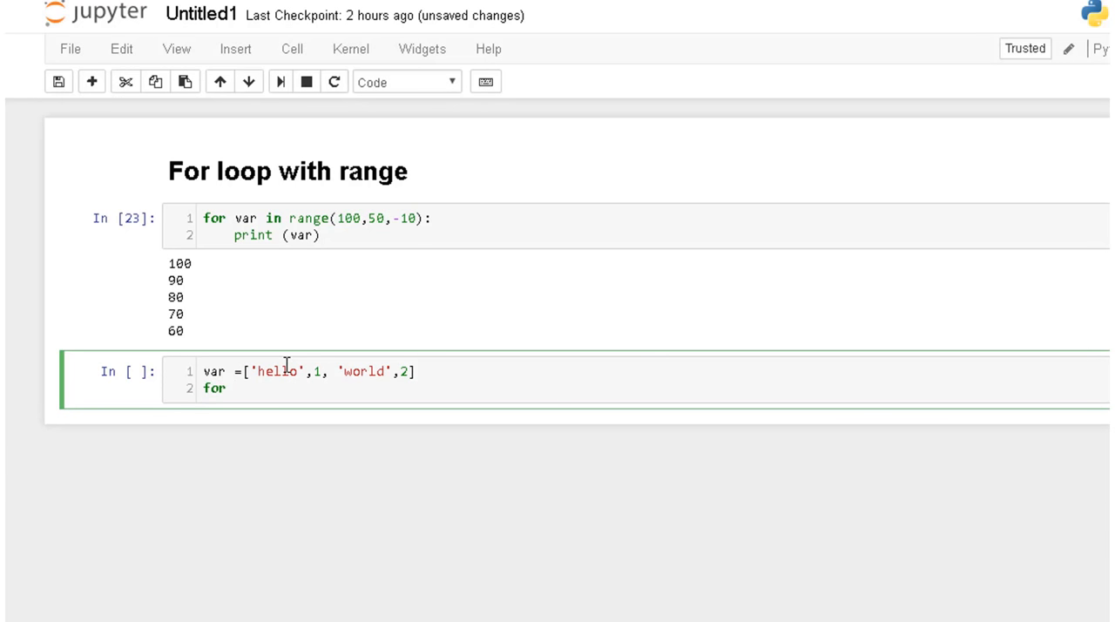
Step: Add a 'for letter in var:' loop with a print line in its body
{"action": "type", "text": "l"}
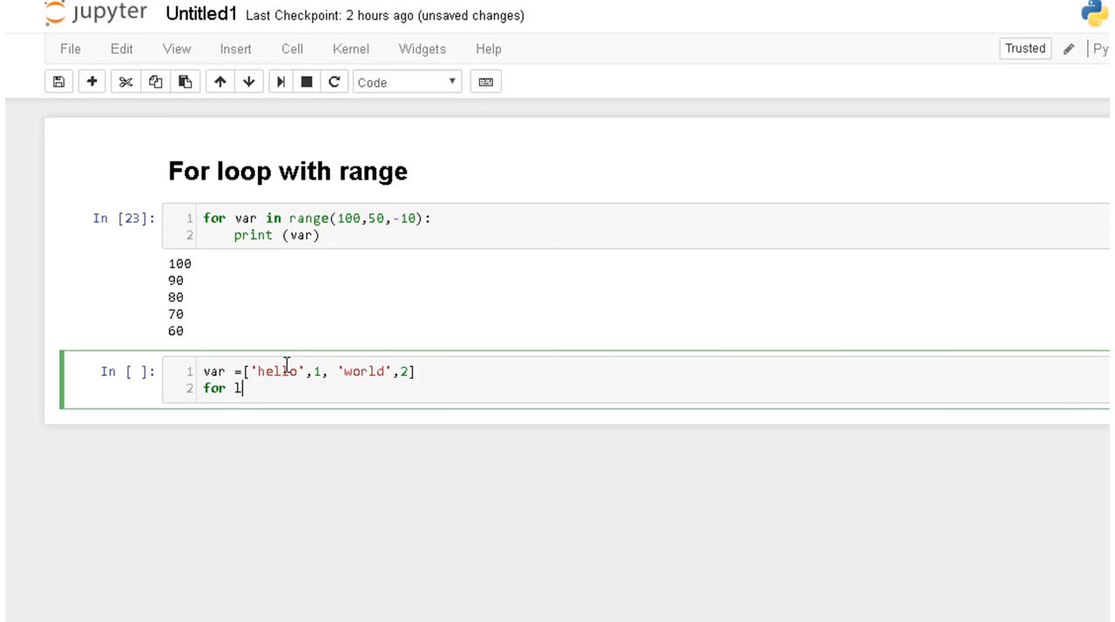
{"action": "type", "text": "etter a"}
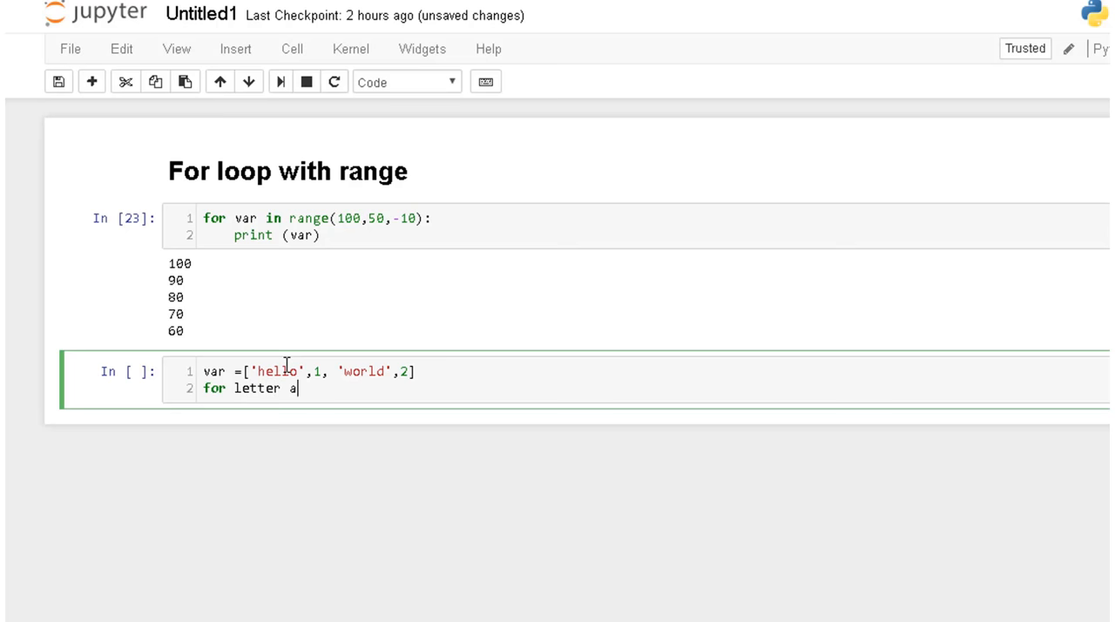
{"action": "type", "text": "in var"}
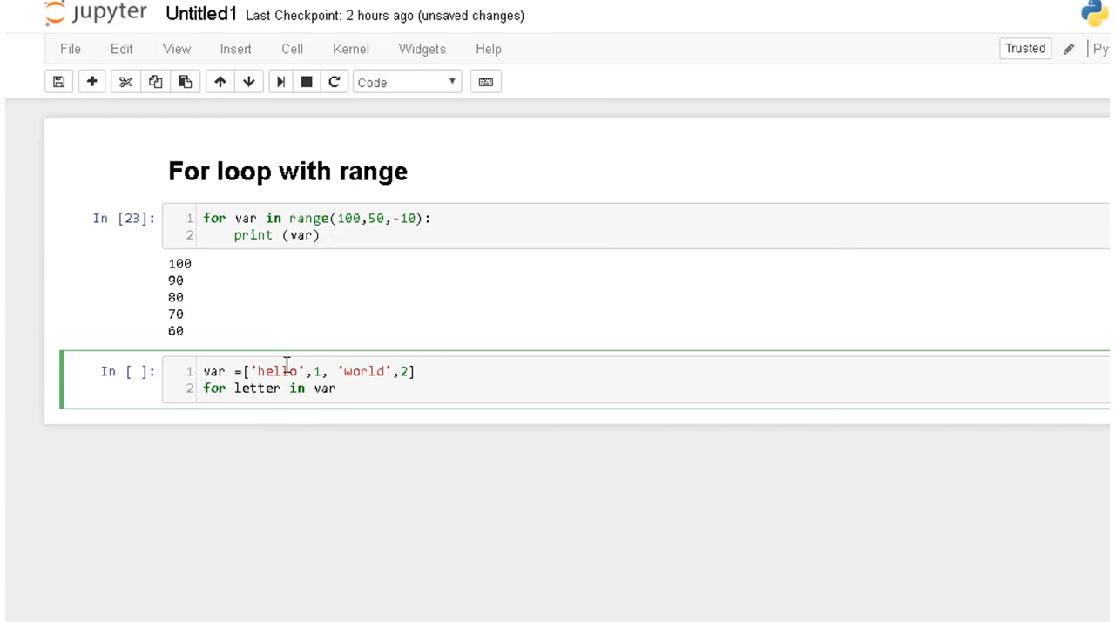
{"action": "type", "text": ":"}
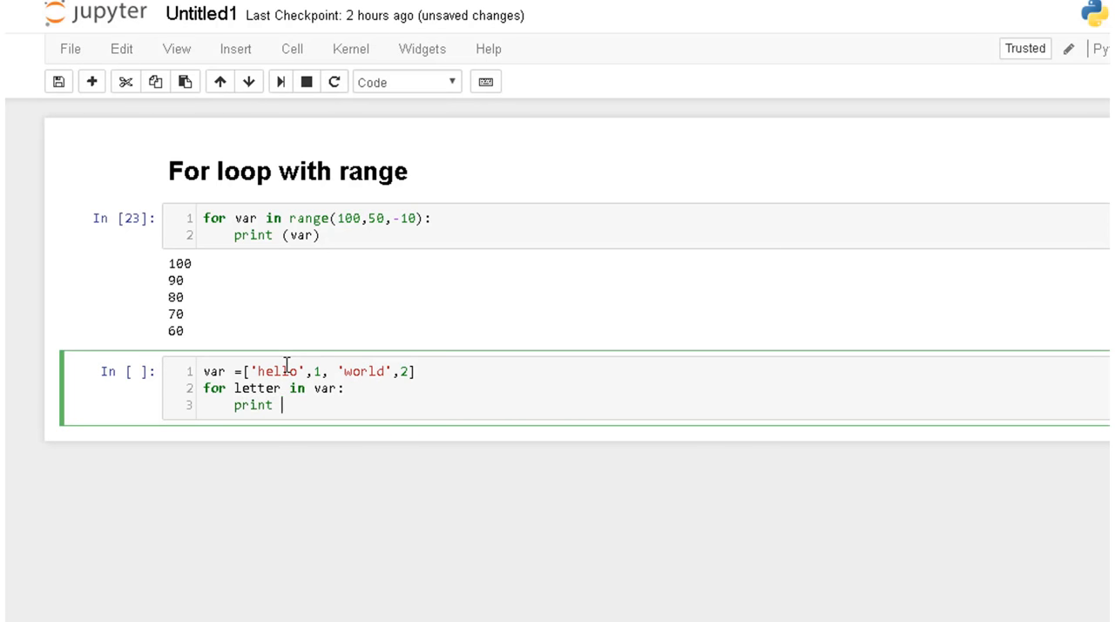
{"action": "type", "text": "var"}
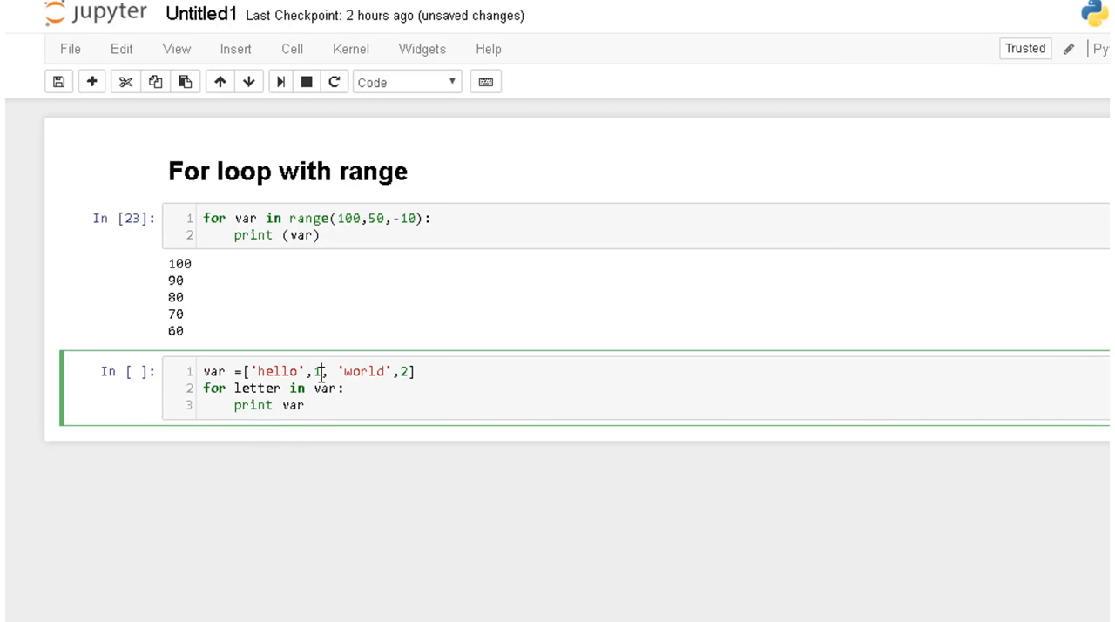
{"action": "type", "text": "1"}
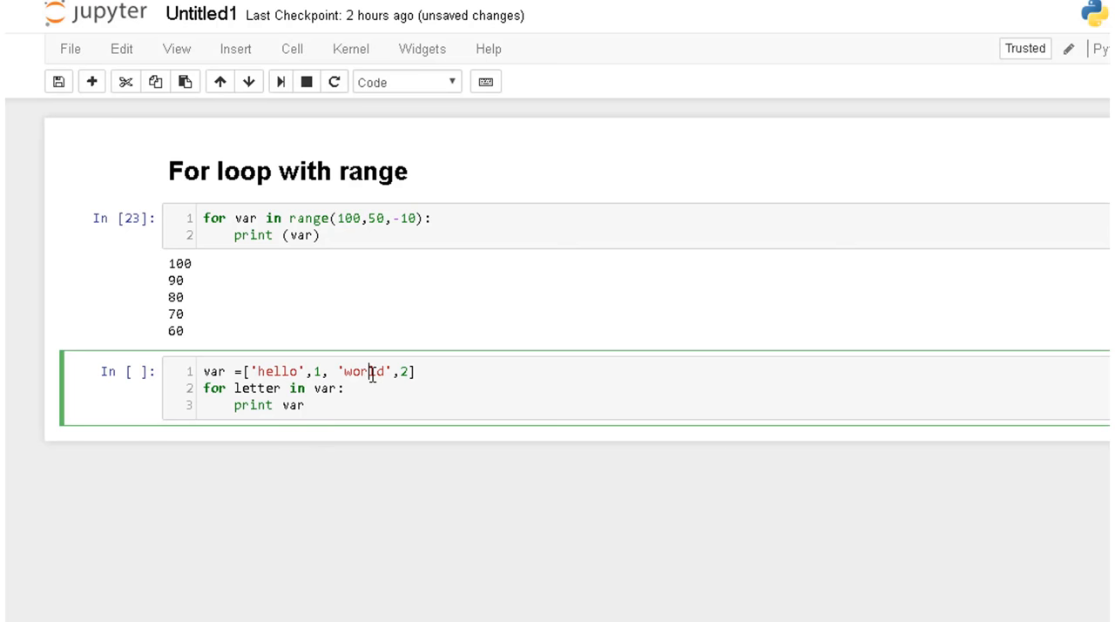
{"action": "mouse_move", "coordinate": [453, 433]}
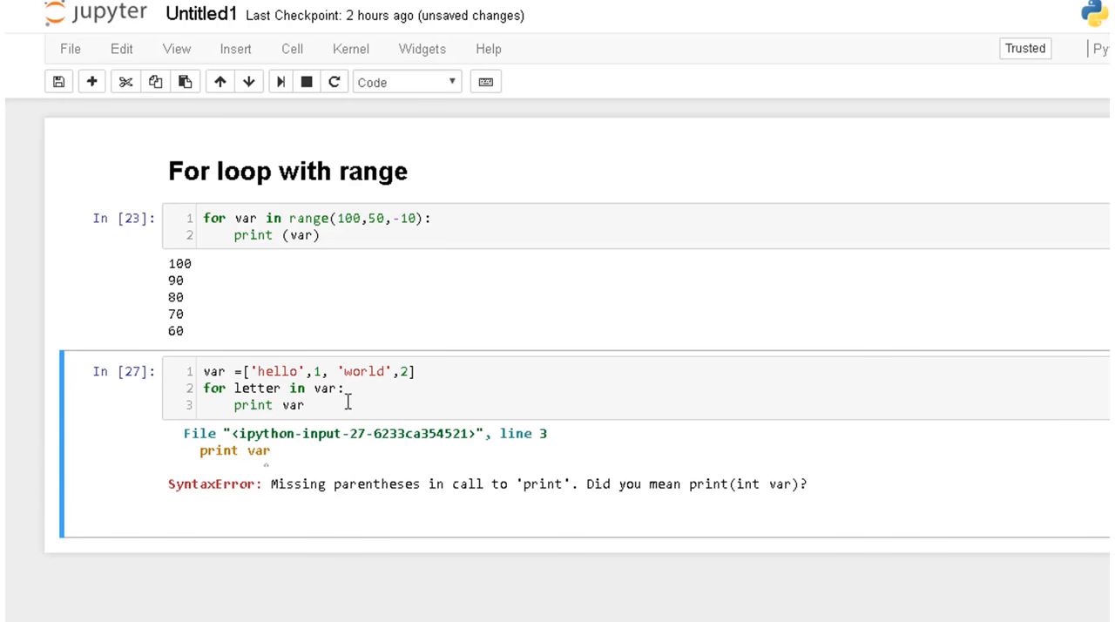
Step: Replace the broken print argument with print(letter) to fix the SyntaxError
{"action": "type", "text": "("}
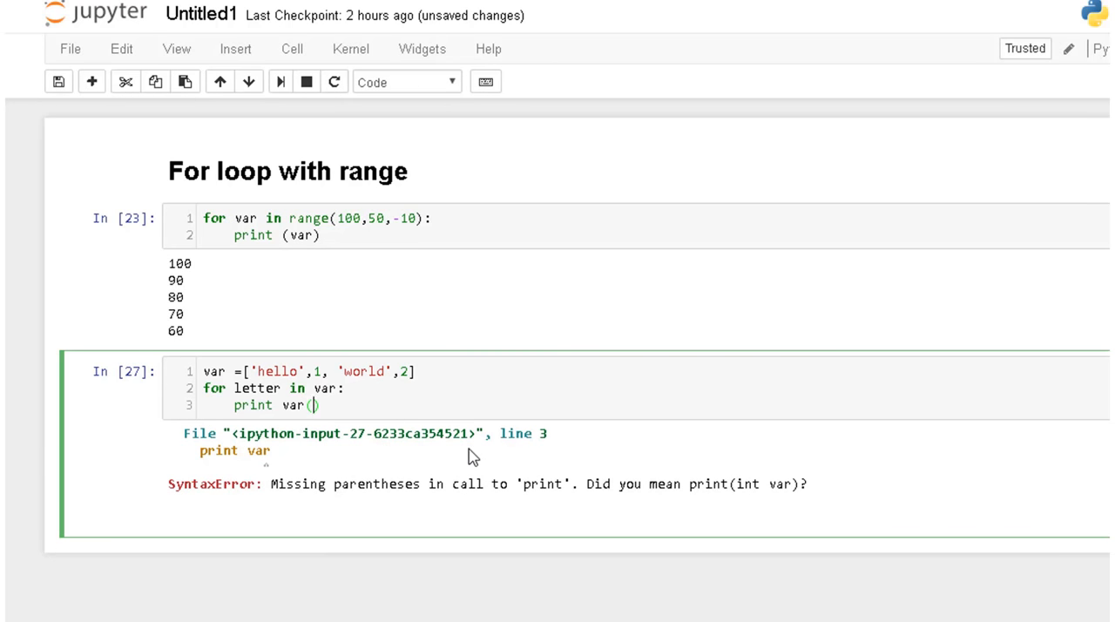
{"action": "key", "text": "BackSpace"}
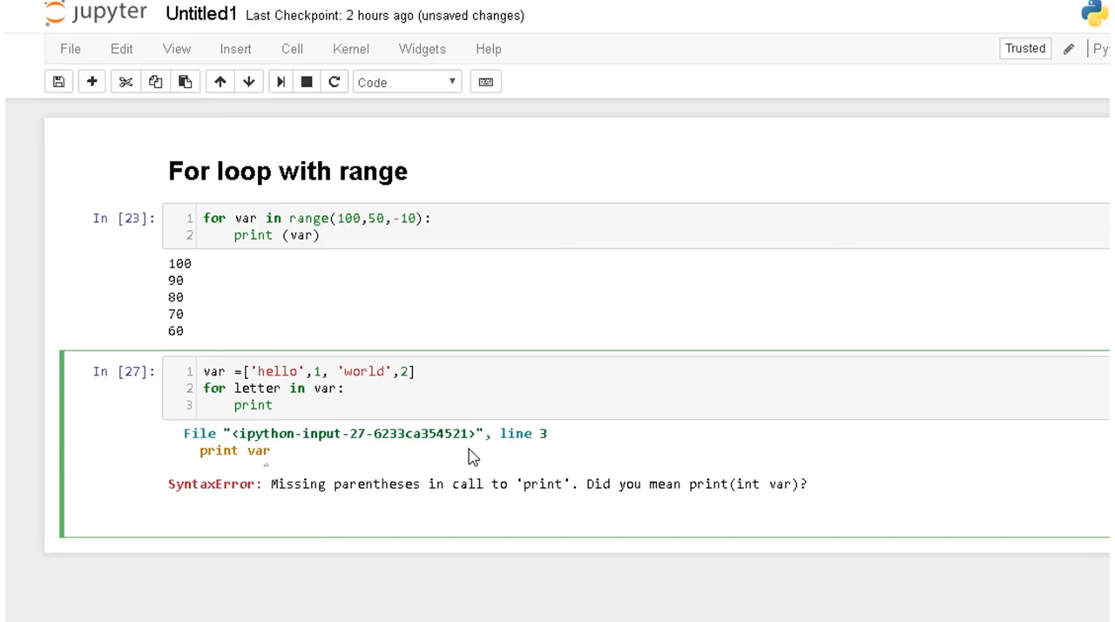
{"action": "type", "text": "(v)"}
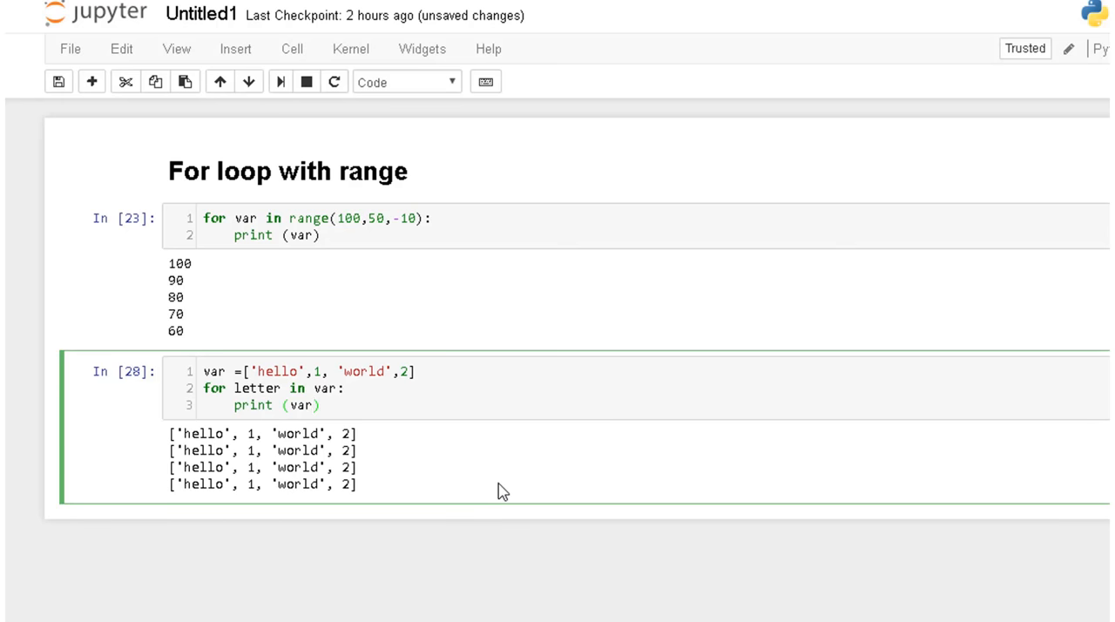
{"action": "type", "text": "l"}
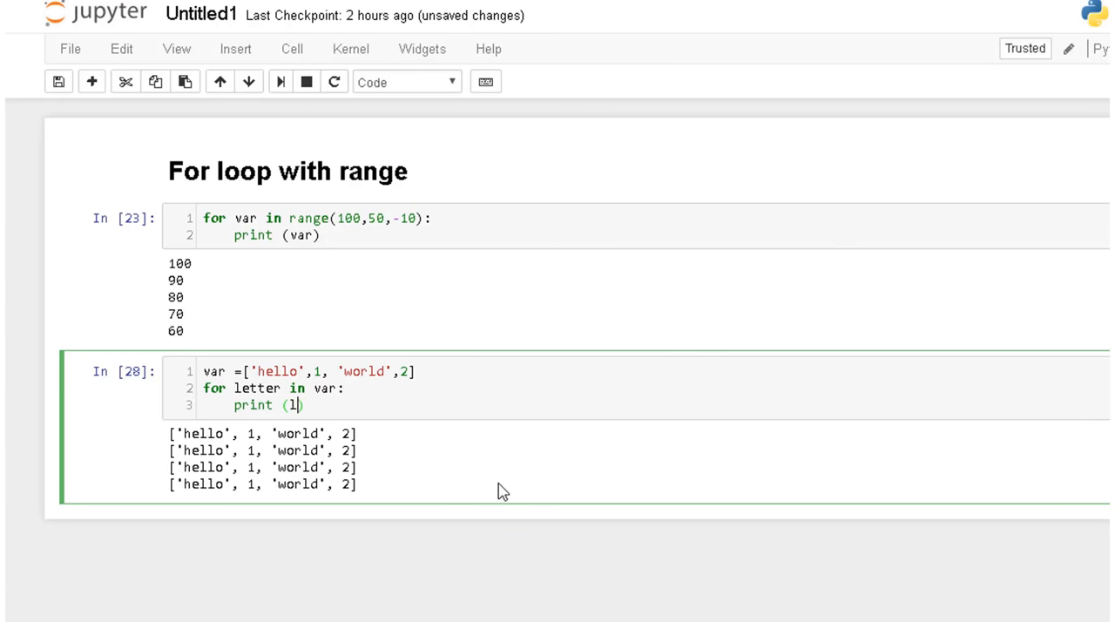
{"action": "type", "text": "etter"}
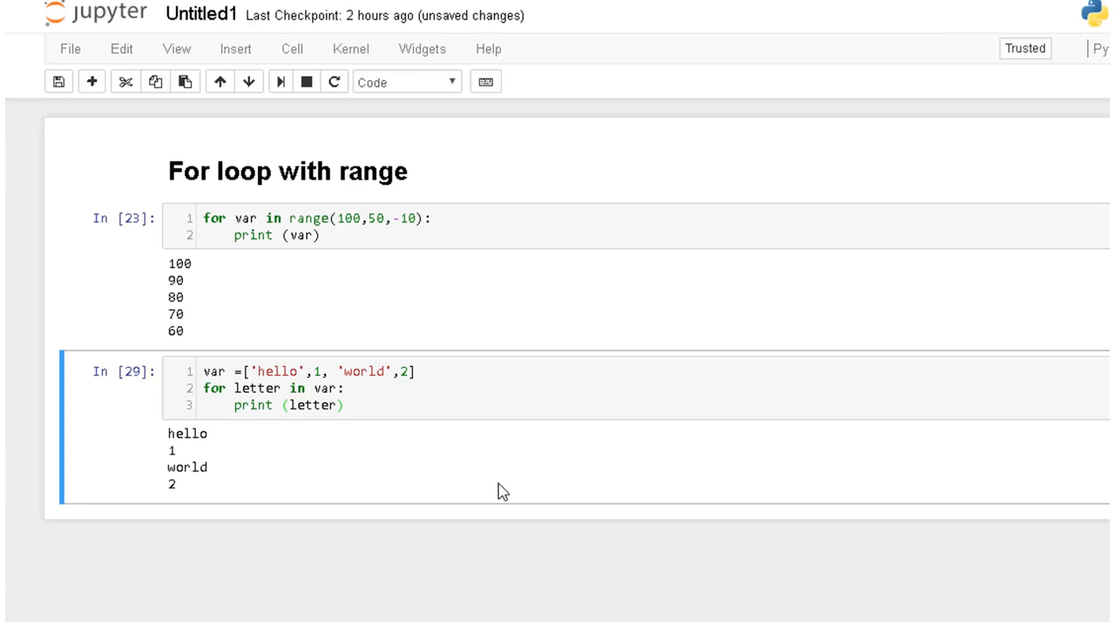
{"action": "mouse_move", "coordinate": [954, 550]}
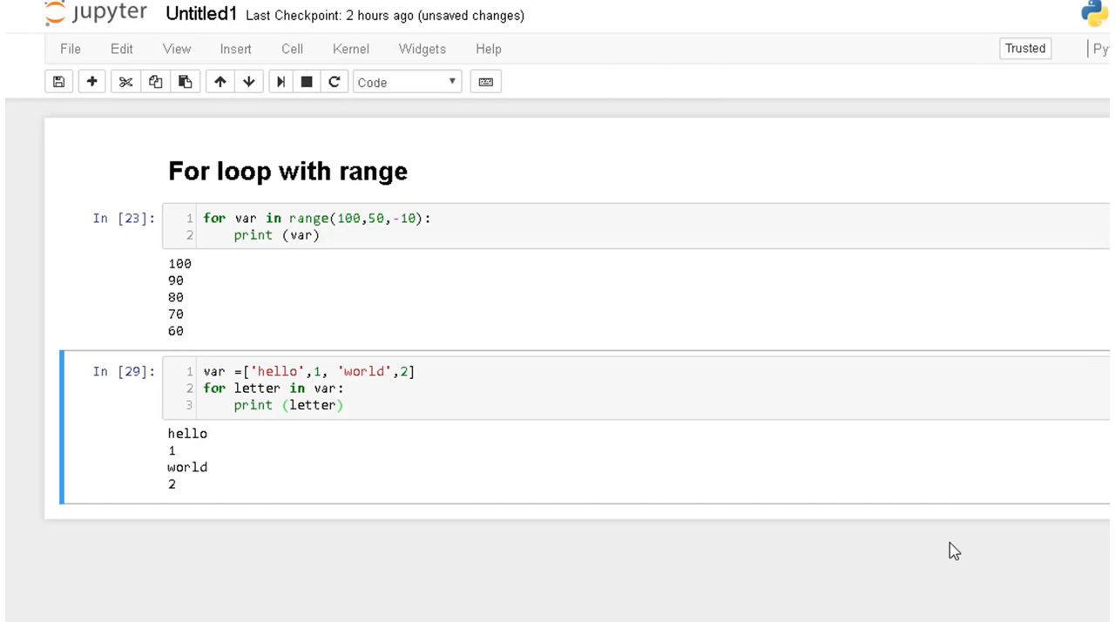